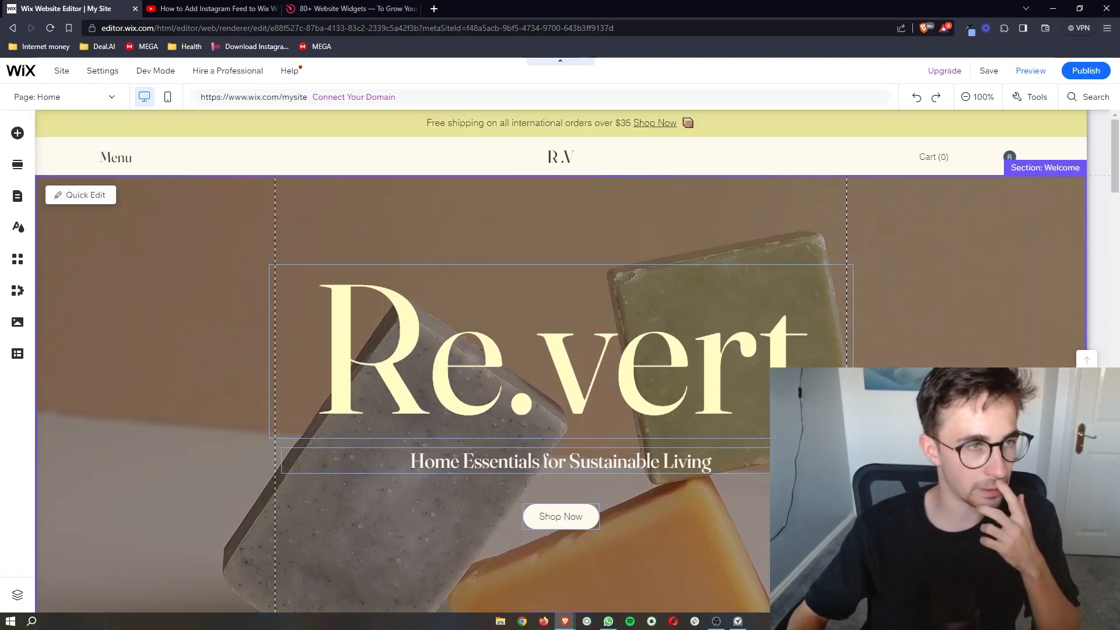
Reach elfsight.com via the tutorial video's description link, checking the Wix tab in between
{"action": "scroll", "scroll_direction": "down", "scroll_amount": 3}
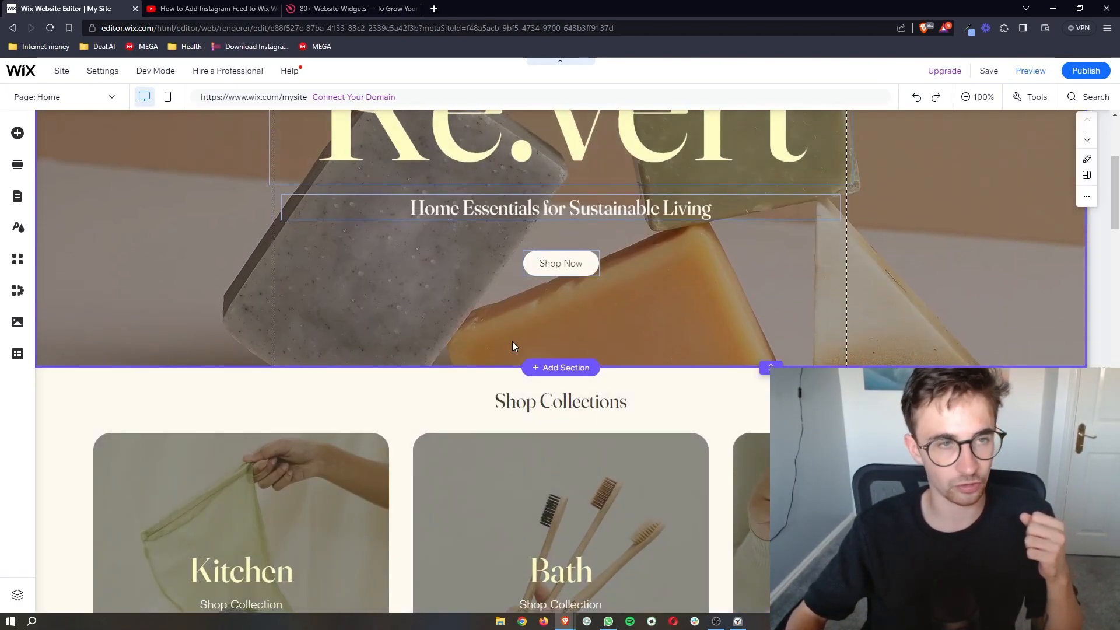
{"action": "scroll", "scroll_direction": "down", "scroll_amount": 3}
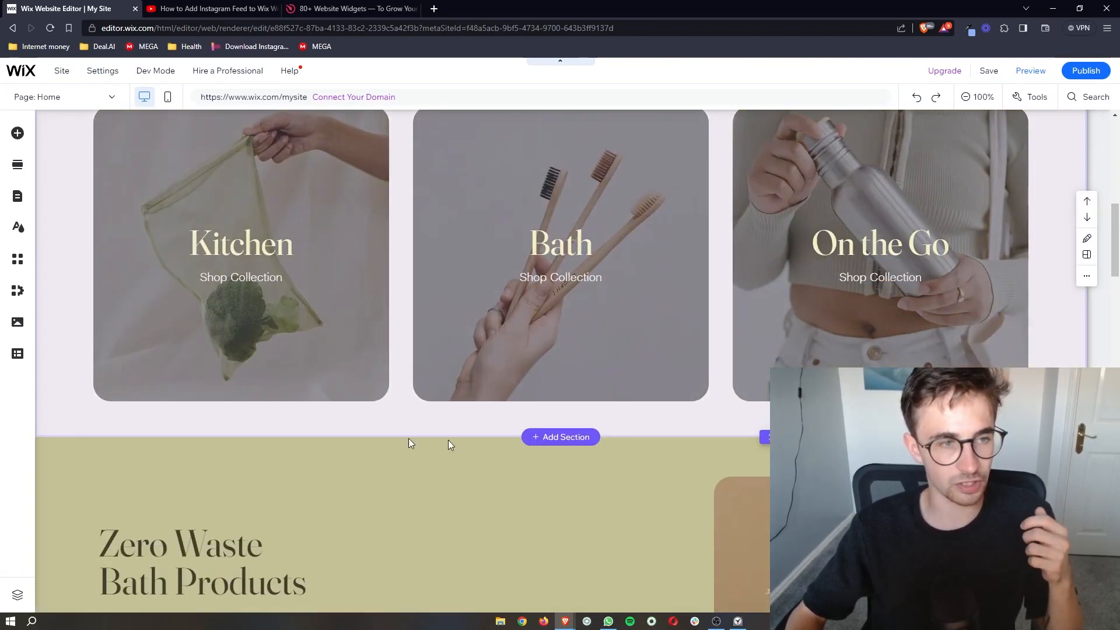
{"action": "scroll", "scroll_direction": "down", "scroll_amount": 3}
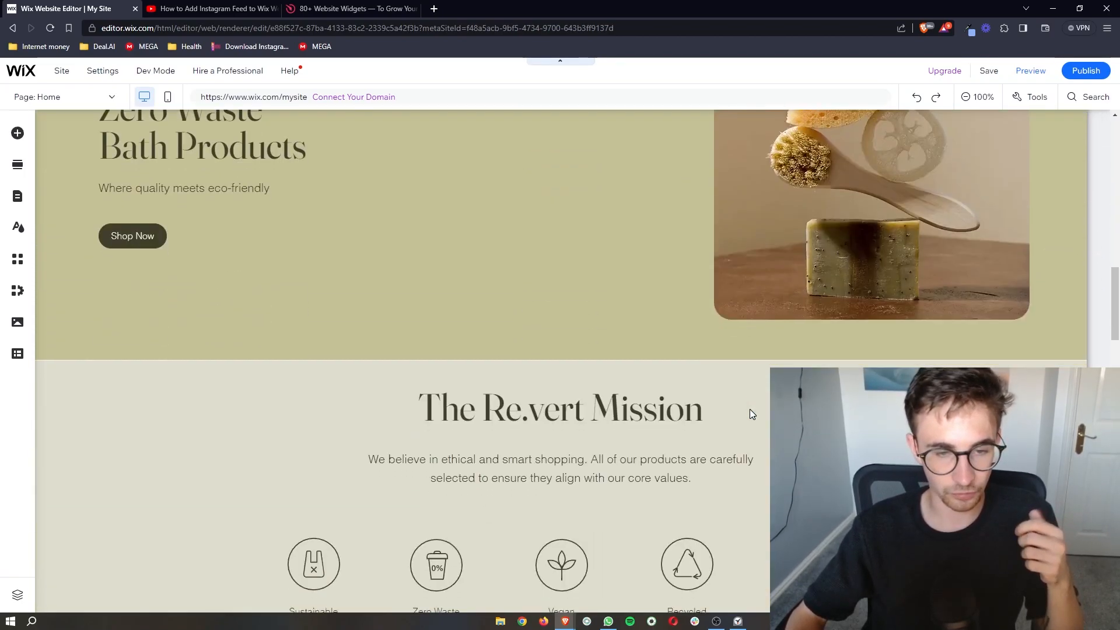
{"action": "scroll", "scroll_direction": "up", "scroll_amount": 3}
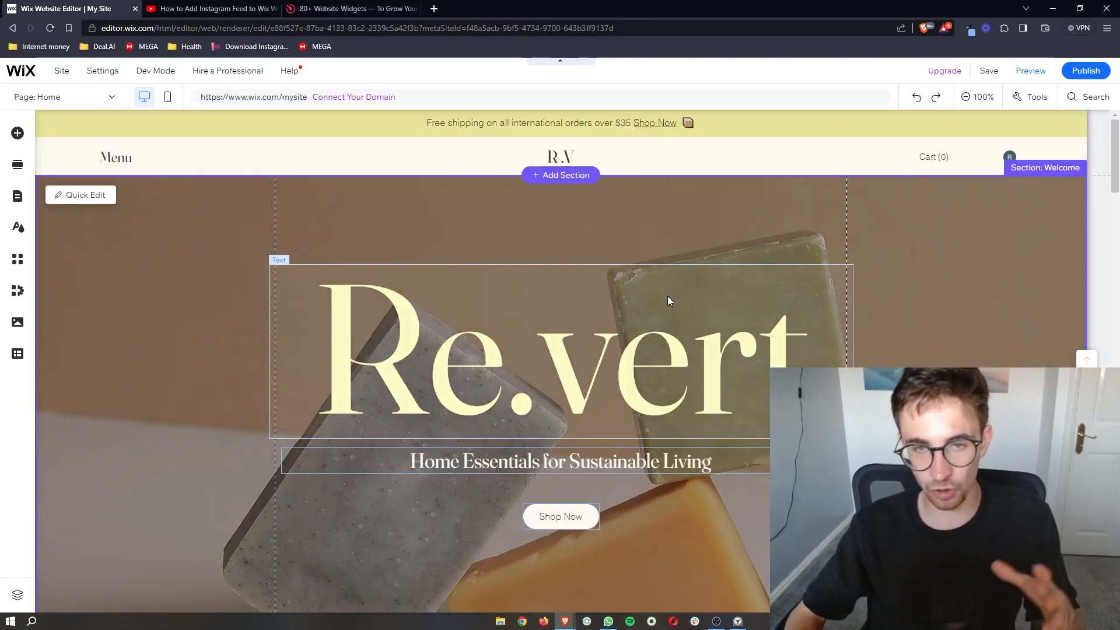
{"action": "left_click", "coordinate": [210, 8]}
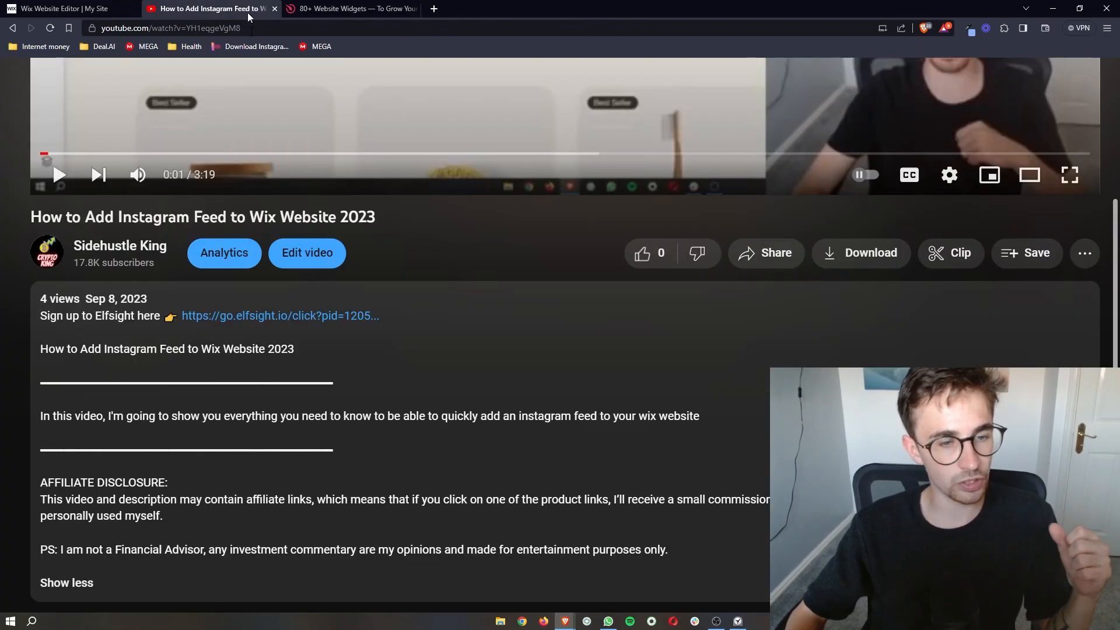
{"action": "mouse_move", "coordinate": [369, 320]}
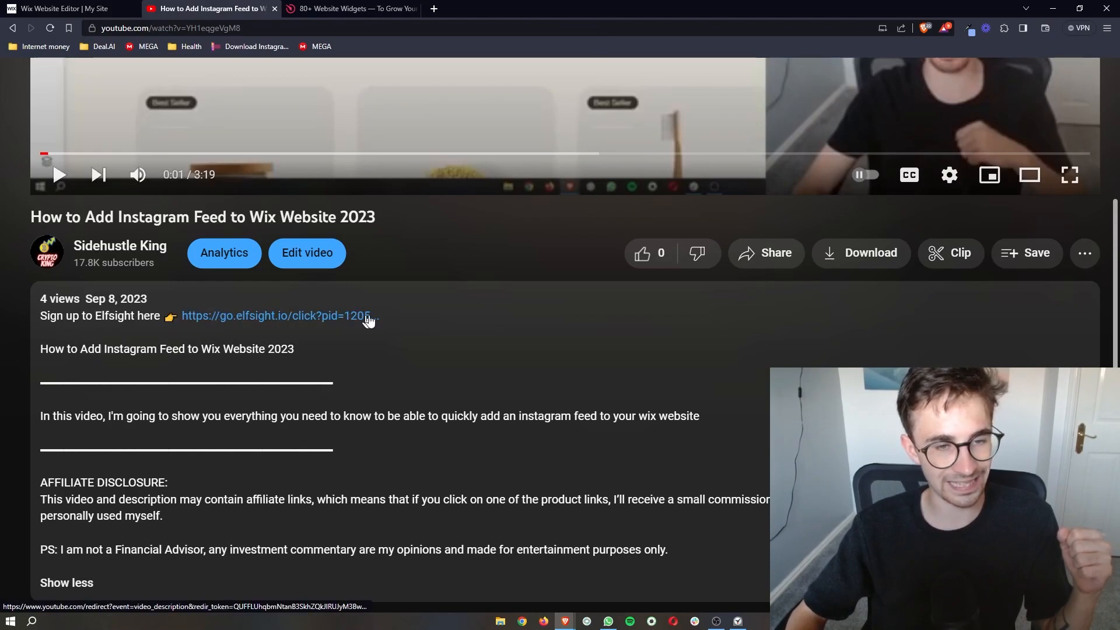
{"action": "left_click", "coordinate": [277, 314]}
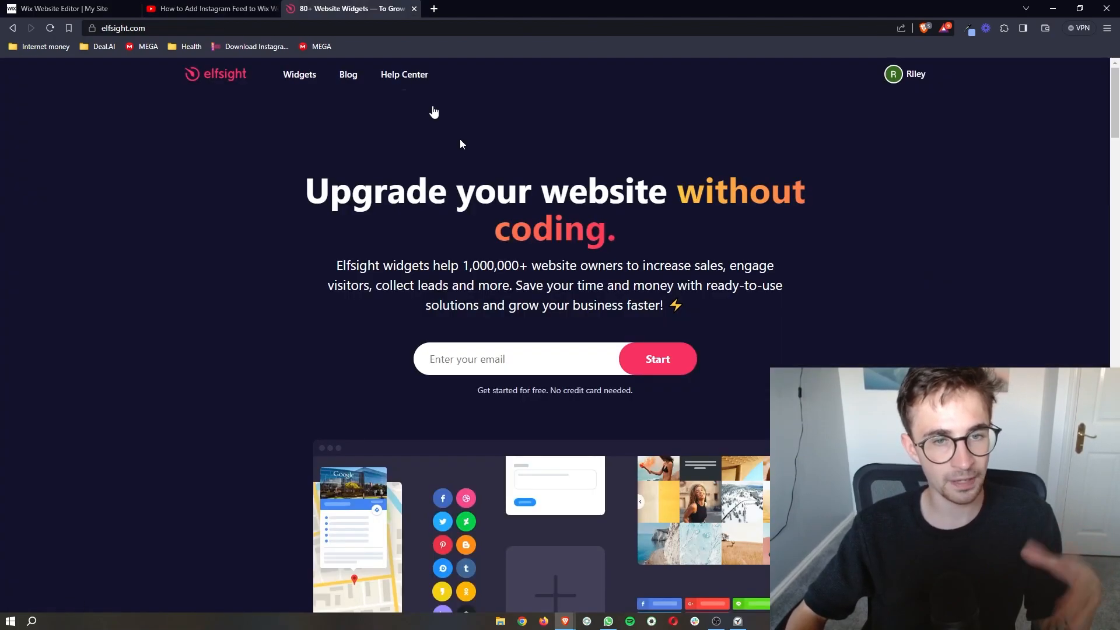
{"action": "mouse_move", "coordinate": [777, 334]}
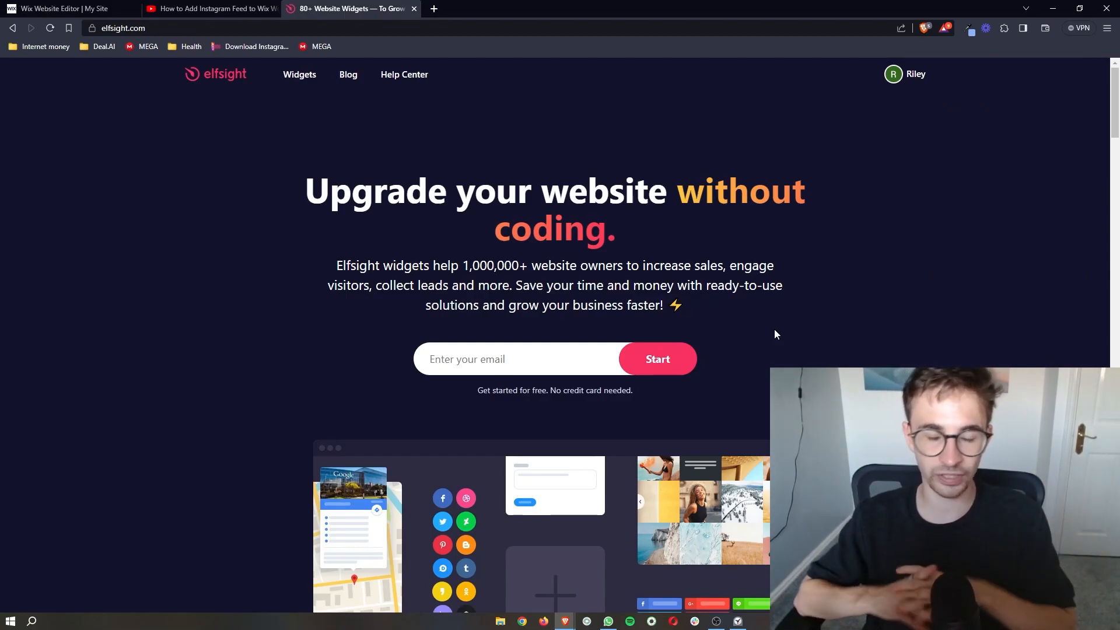
{"action": "left_click", "coordinate": [76, 7]}
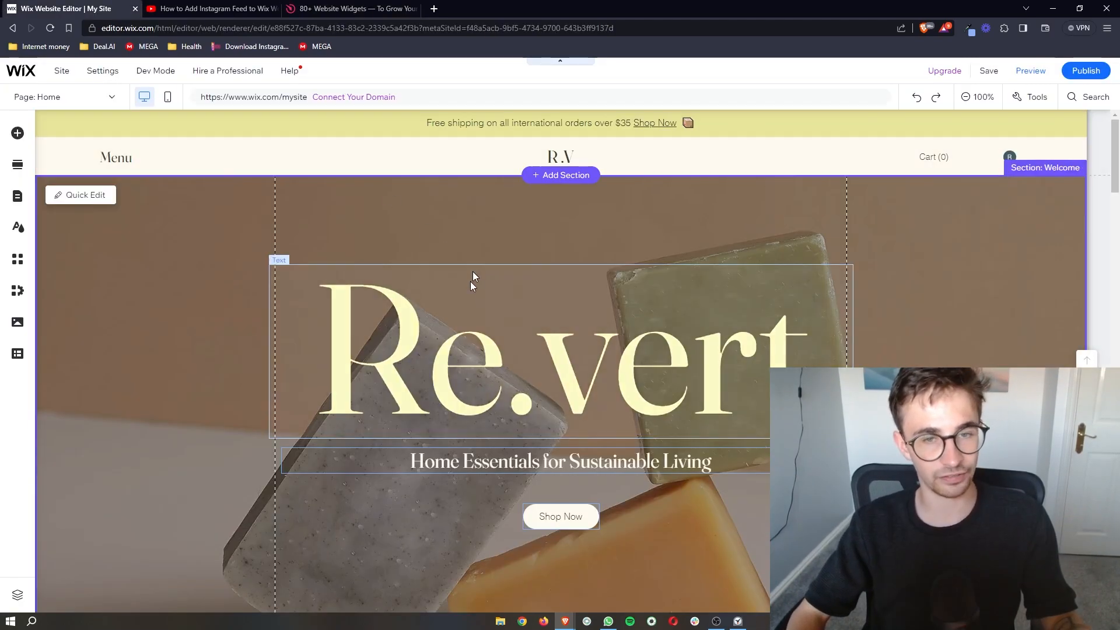
{"action": "left_click", "coordinate": [356, 9]}
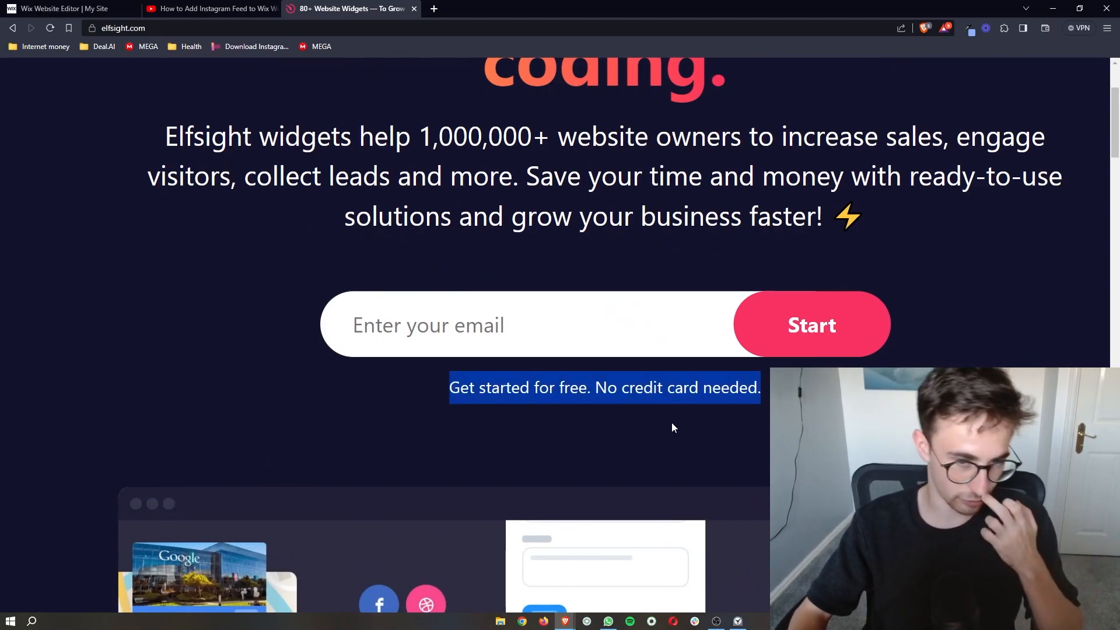
{"action": "scroll", "scroll_direction": "up", "scroll_amount": 3}
{"action": "type", "text": "mdgjkengjkgnr"}
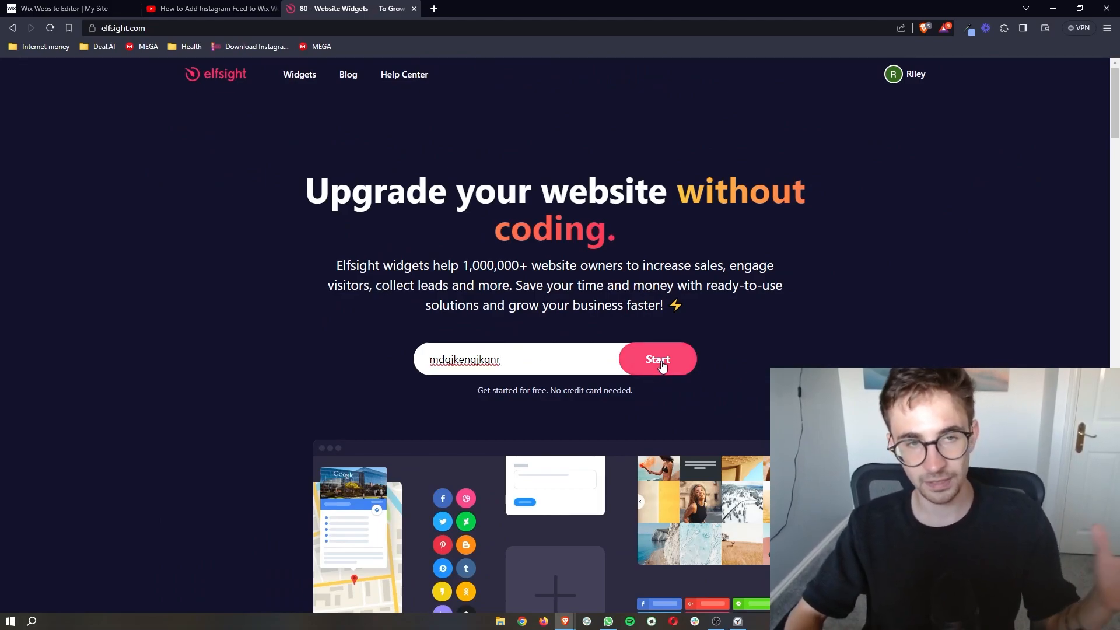
{"action": "mouse_move", "coordinate": [601, 364]}
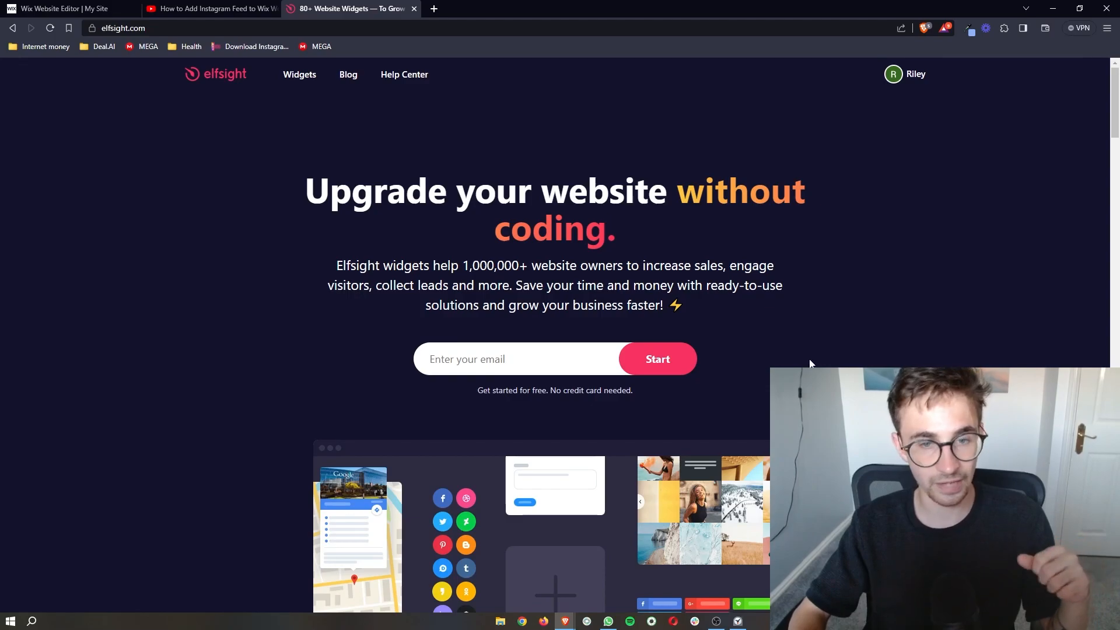
{"action": "mouse_move", "coordinate": [622, 406]}
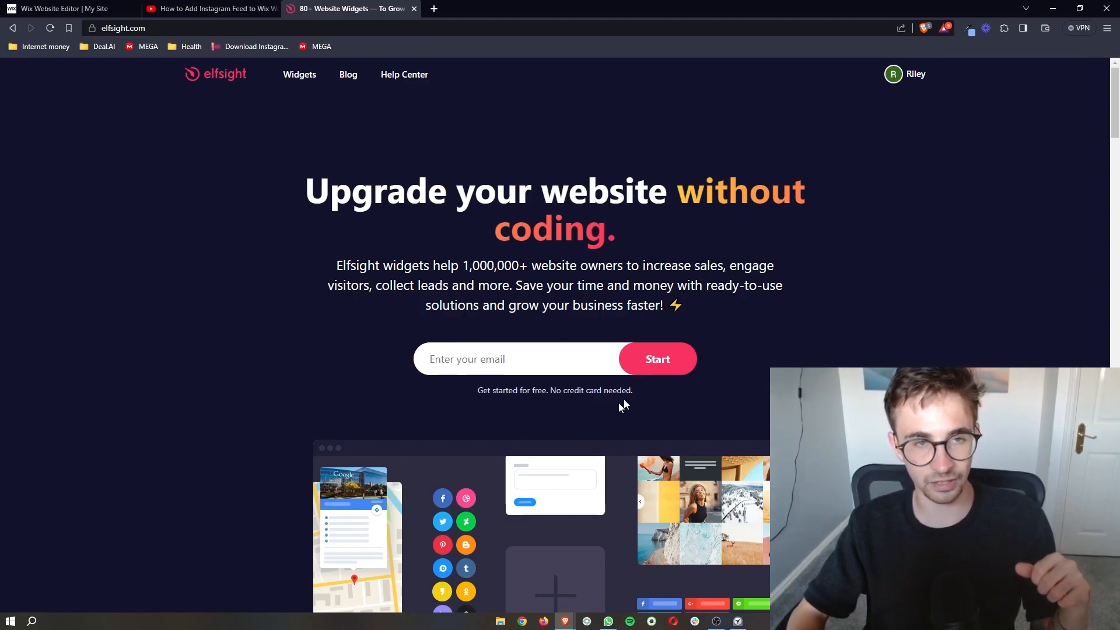
Search the Elfsight widgets catalogue for 'rss' to find the RSS Feed widget
{"action": "left_click", "coordinate": [299, 74]}
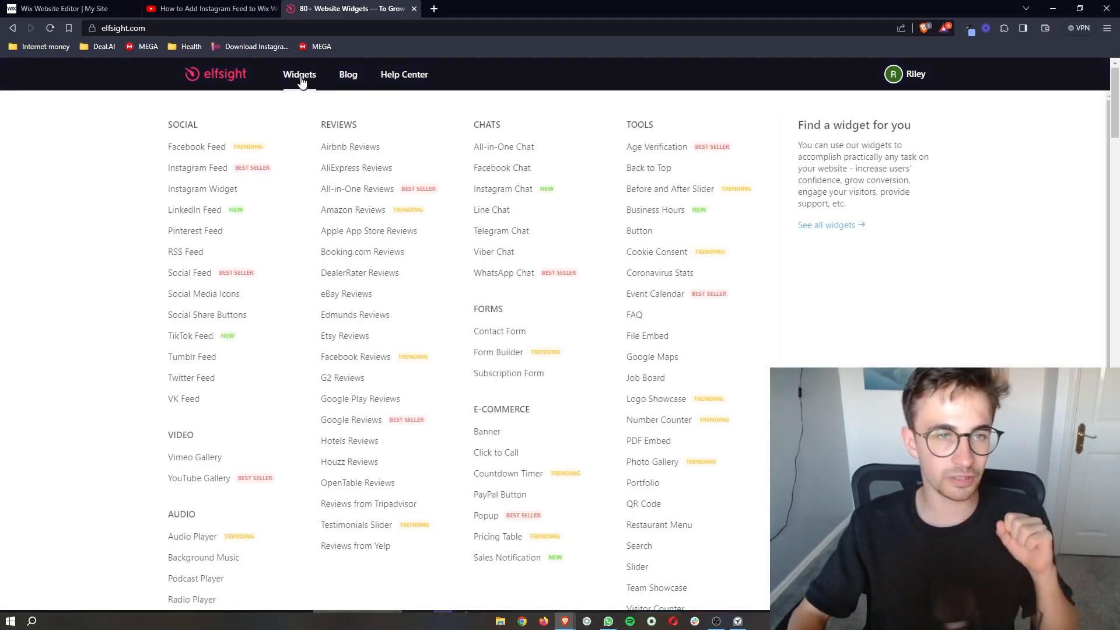
{"action": "left_click", "coordinate": [298, 75]}
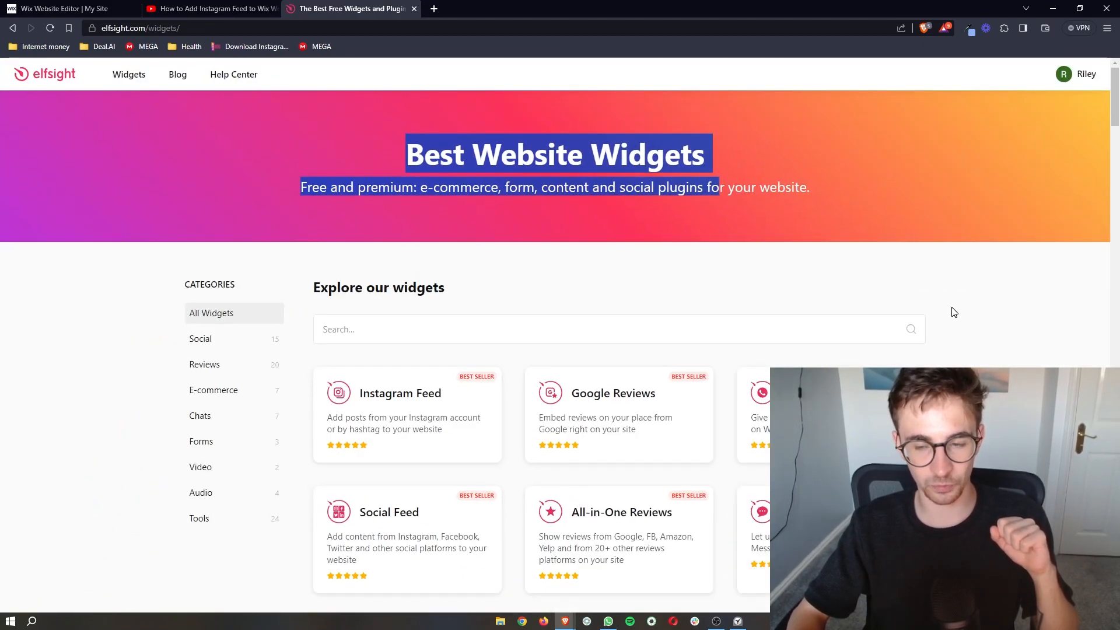
{"action": "scroll", "scroll_direction": "down", "scroll_amount": 3}
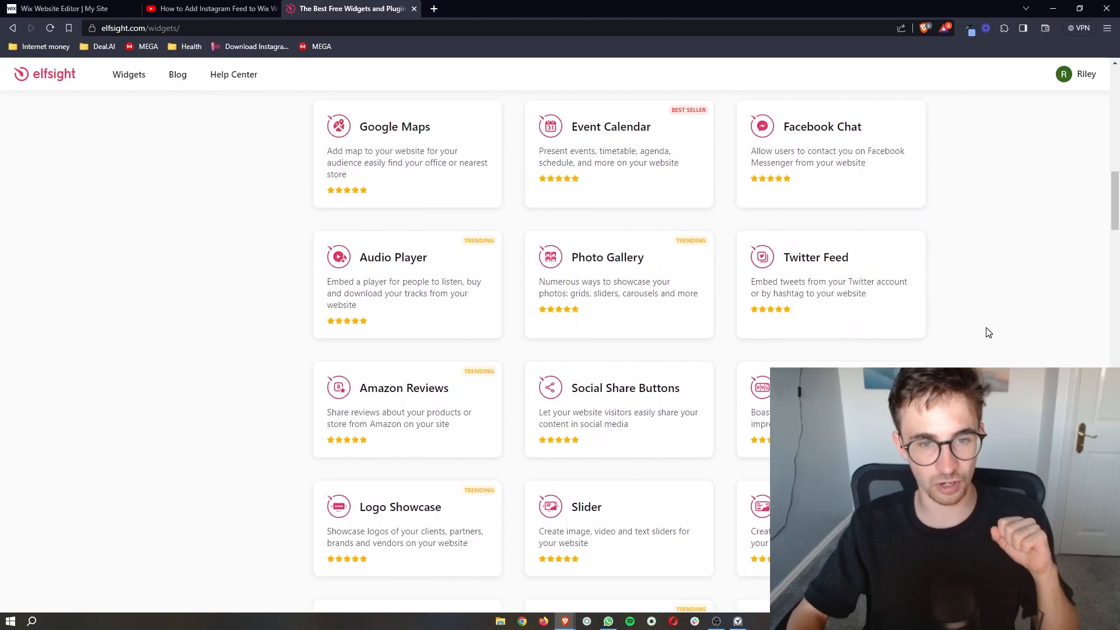
{"action": "scroll", "scroll_direction": "up", "scroll_amount": 3}
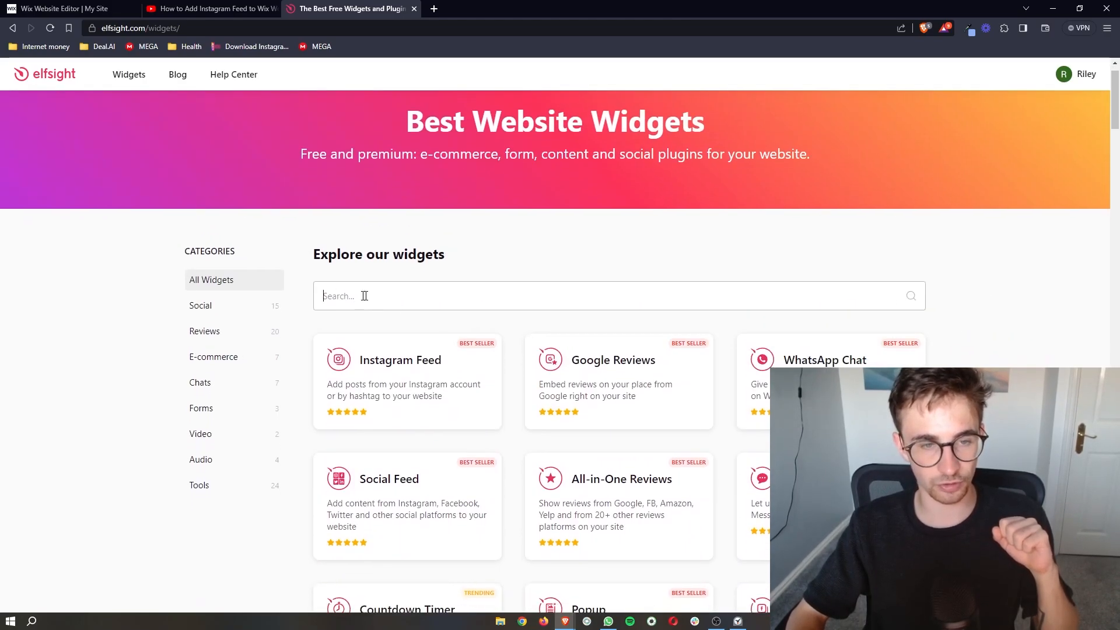
{"action": "type", "text": "rss"}
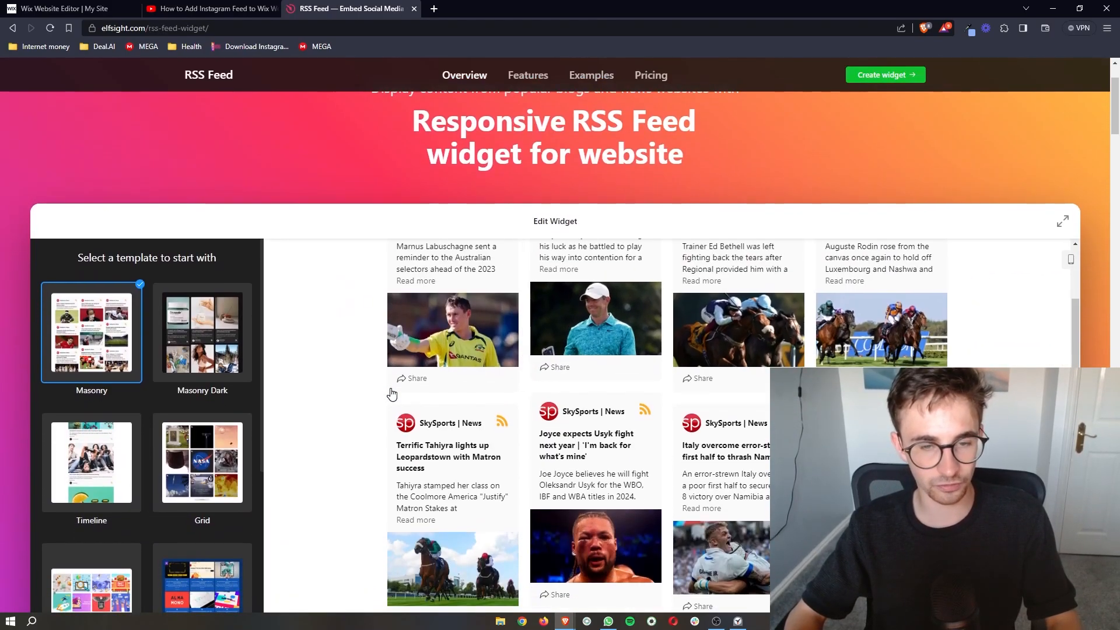
Browse the RSS Feed template gallery, keeping the Masonry layout previewed
{"action": "left_click", "coordinate": [203, 333]}
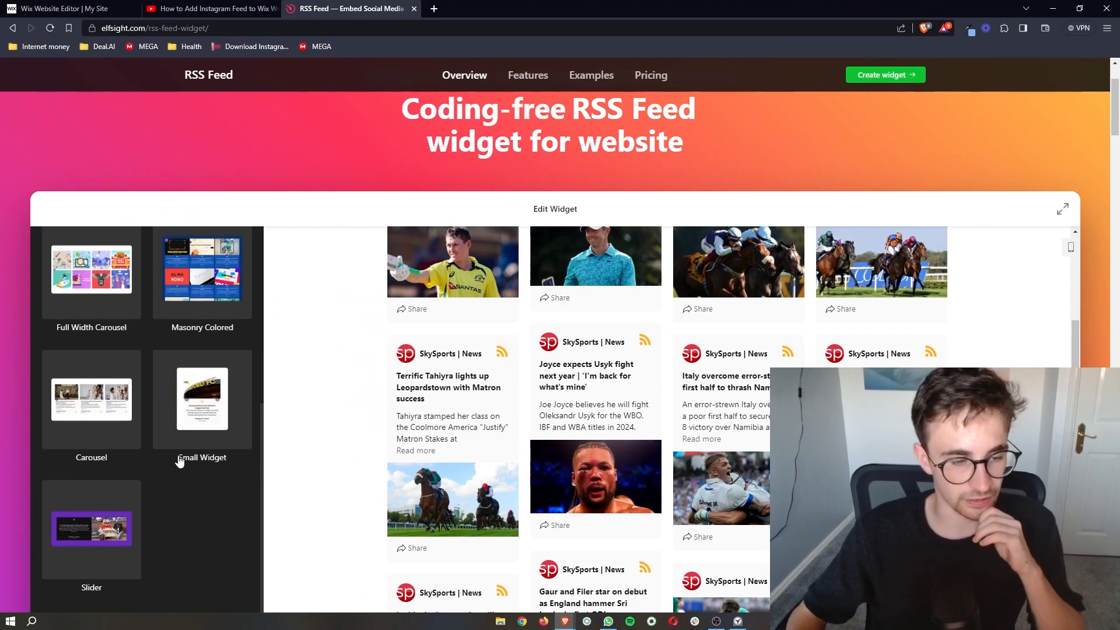
{"action": "scroll", "scroll_direction": "down", "scroll_amount": 3}
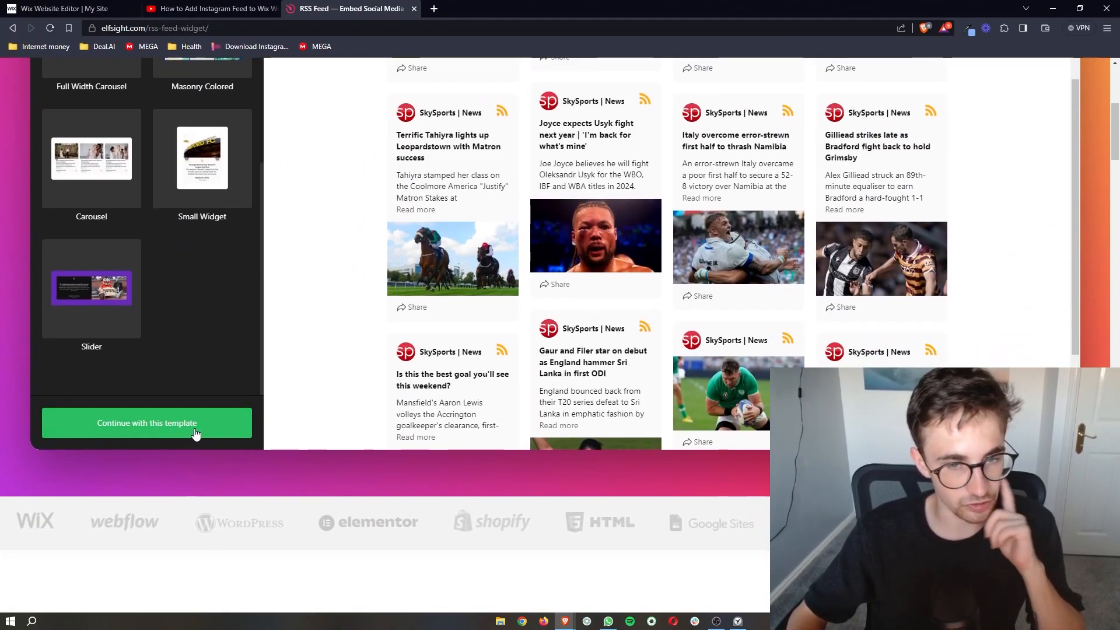
{"action": "left_click", "coordinate": [146, 424]}
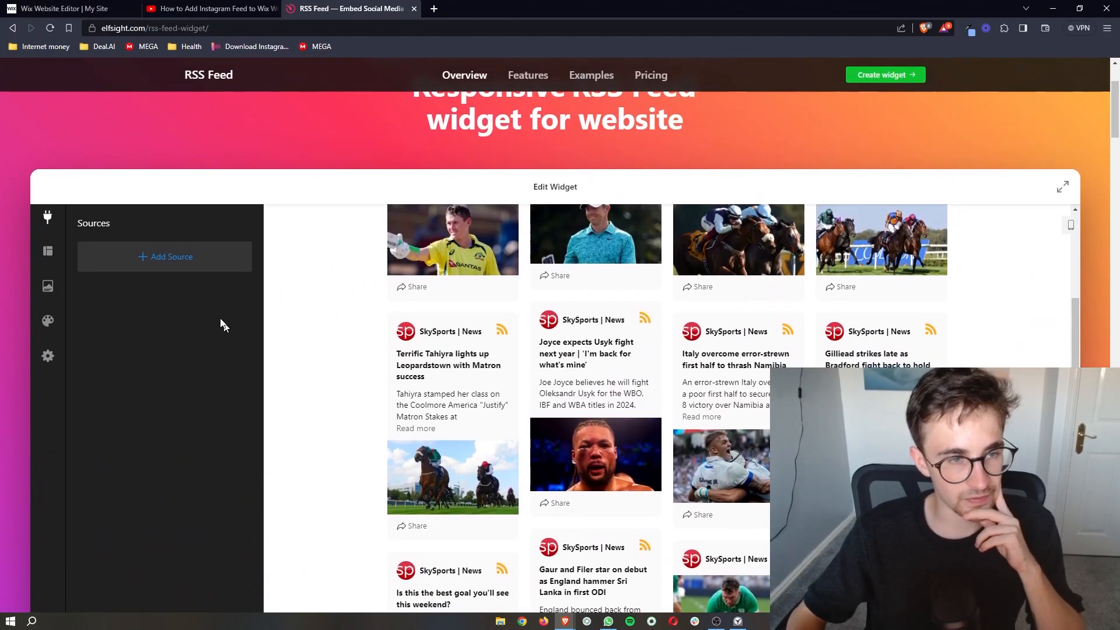
{"action": "left_click", "coordinate": [165, 257]}
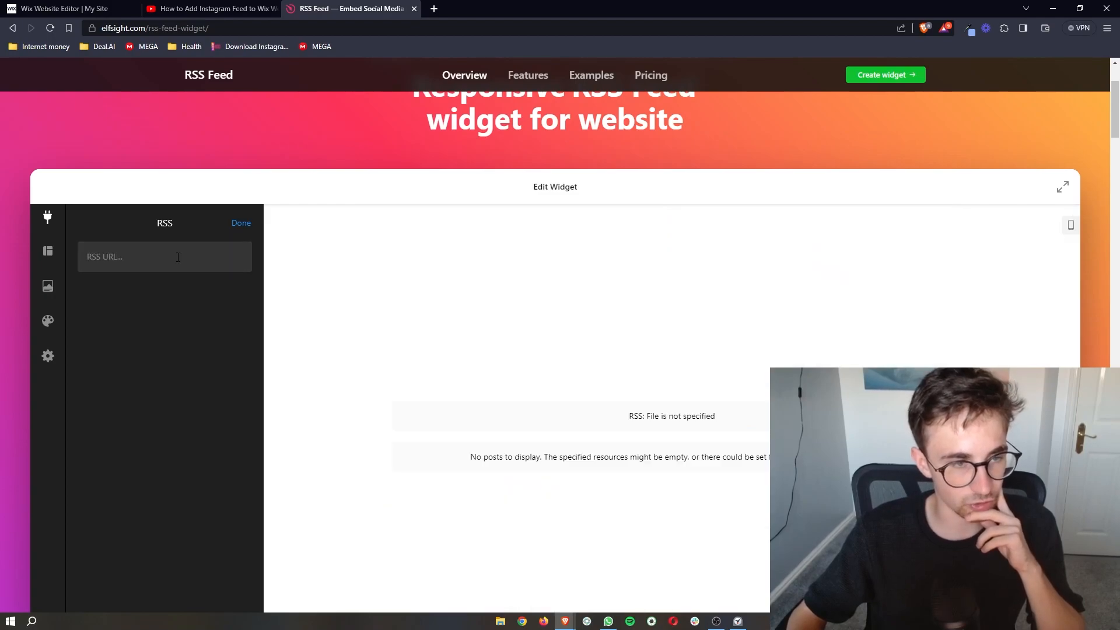
{"action": "left_click", "coordinate": [165, 257]}
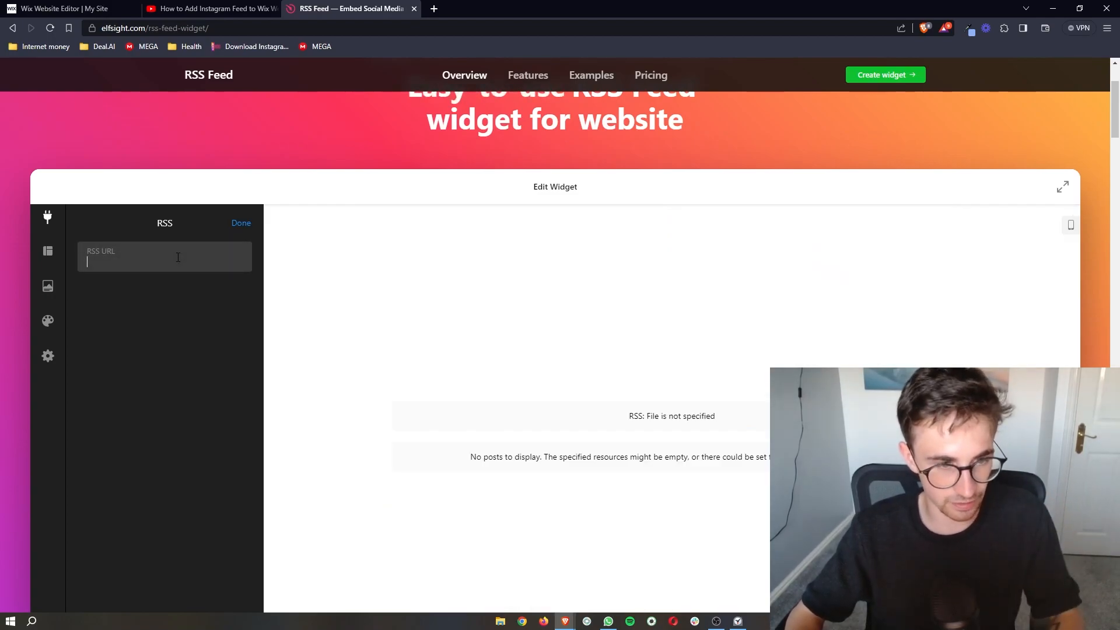
{"action": "type", "text": "https://feeds.skynews.com/feeds/rss/home.xml"}
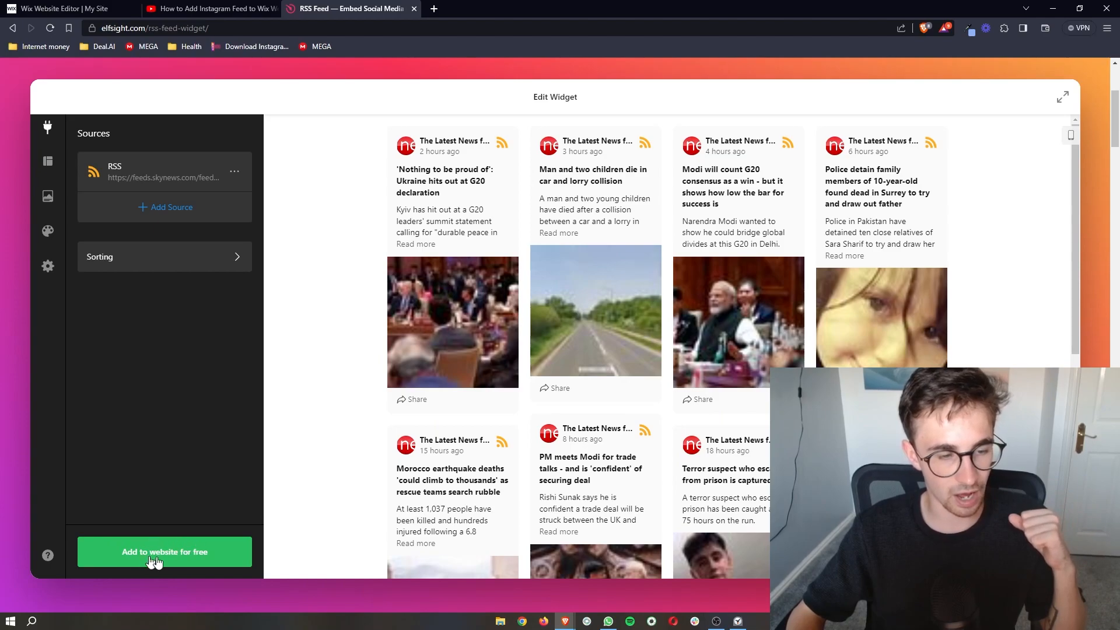
Add the widget to the website for free and return to the My Apps widget list
{"action": "left_click", "coordinate": [164, 552]}
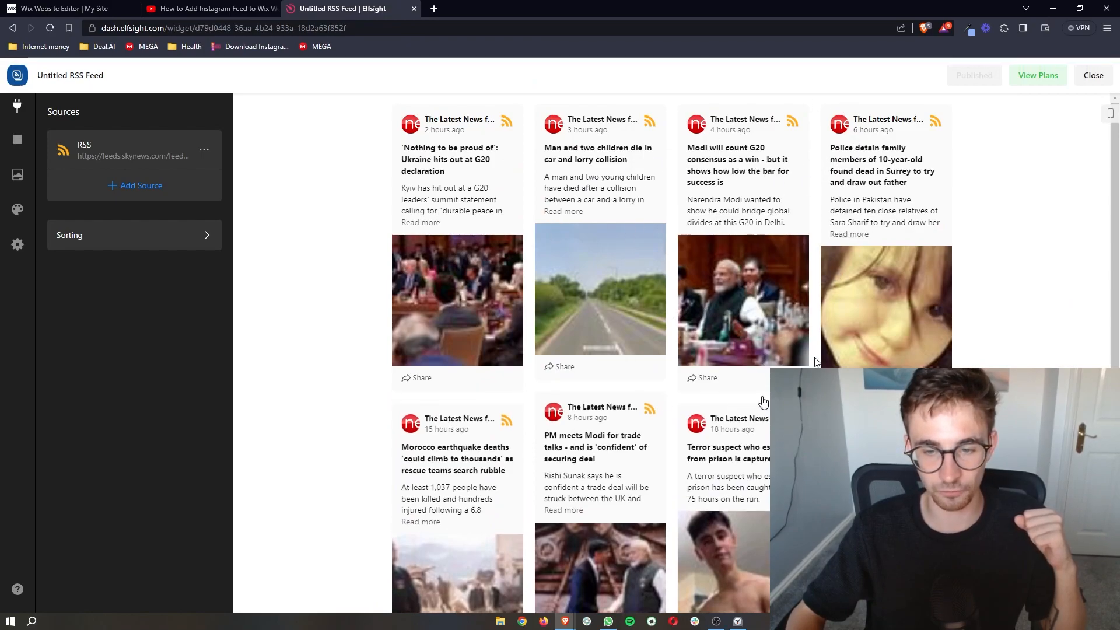
{"action": "mouse_move", "coordinate": [1086, 156]}
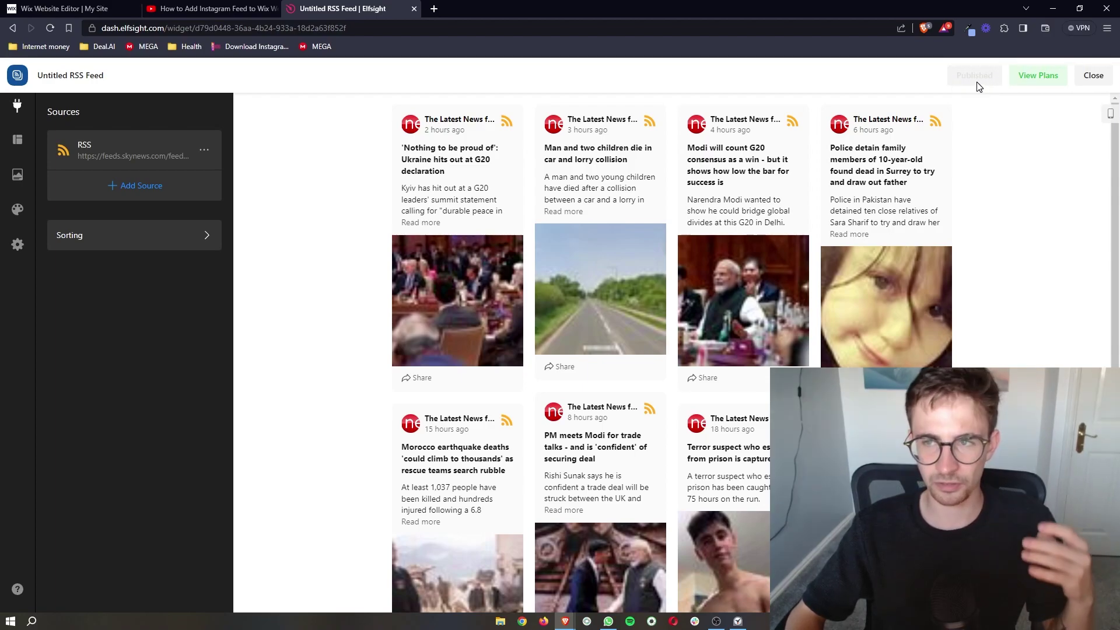
{"action": "left_click", "coordinate": [1093, 75]}
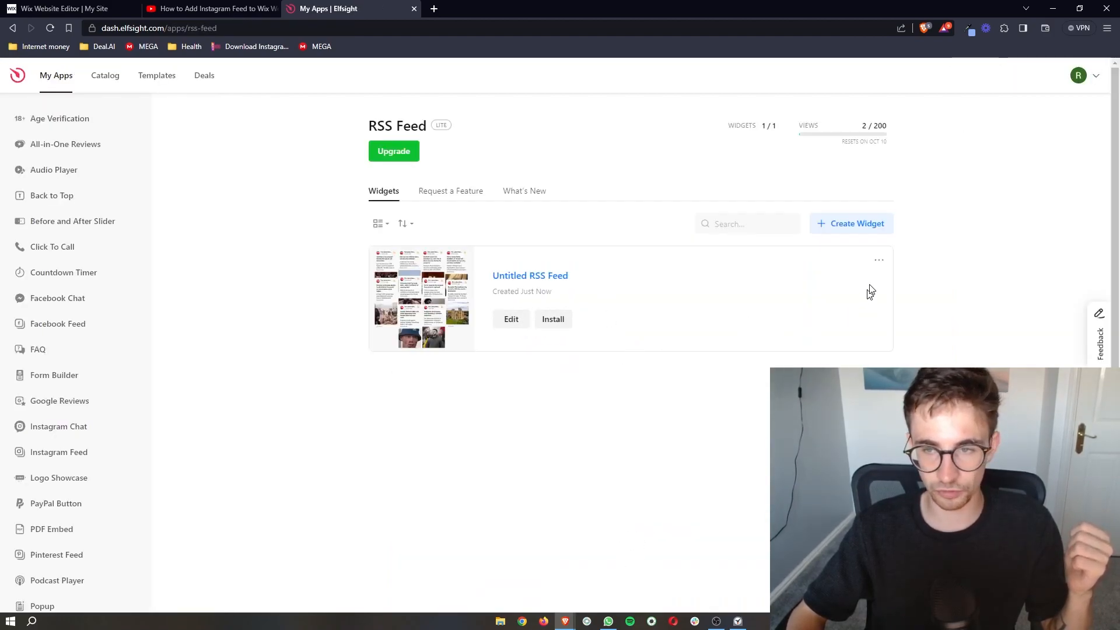
Install the Untitled RSS Feed widget and copy its embed code
{"action": "left_click", "coordinate": [553, 319]}
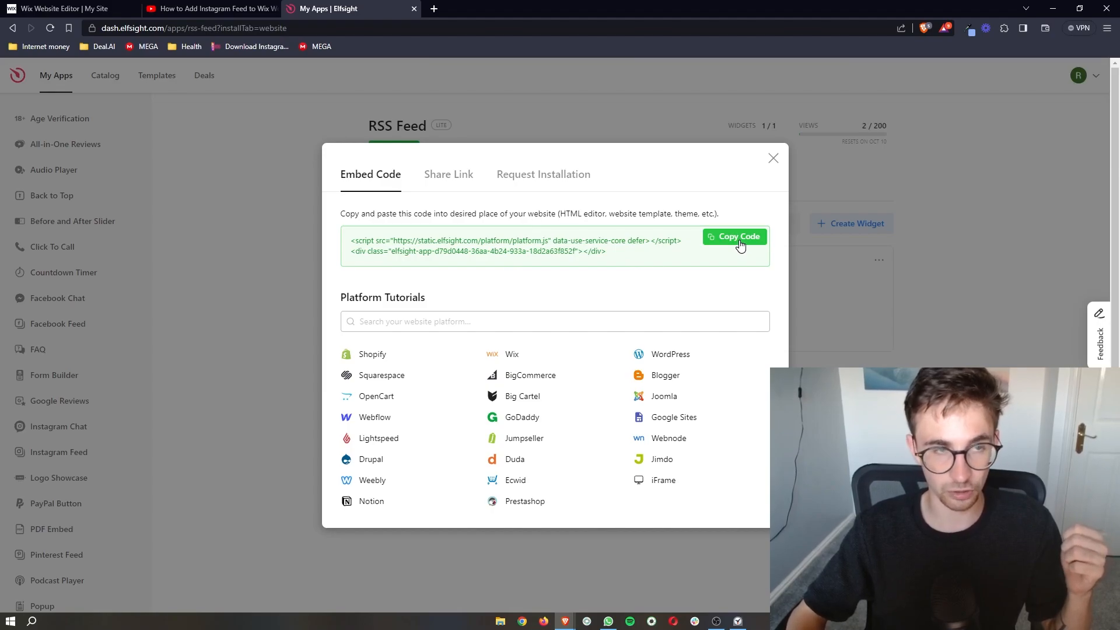
{"action": "left_click", "coordinate": [64, 11]}
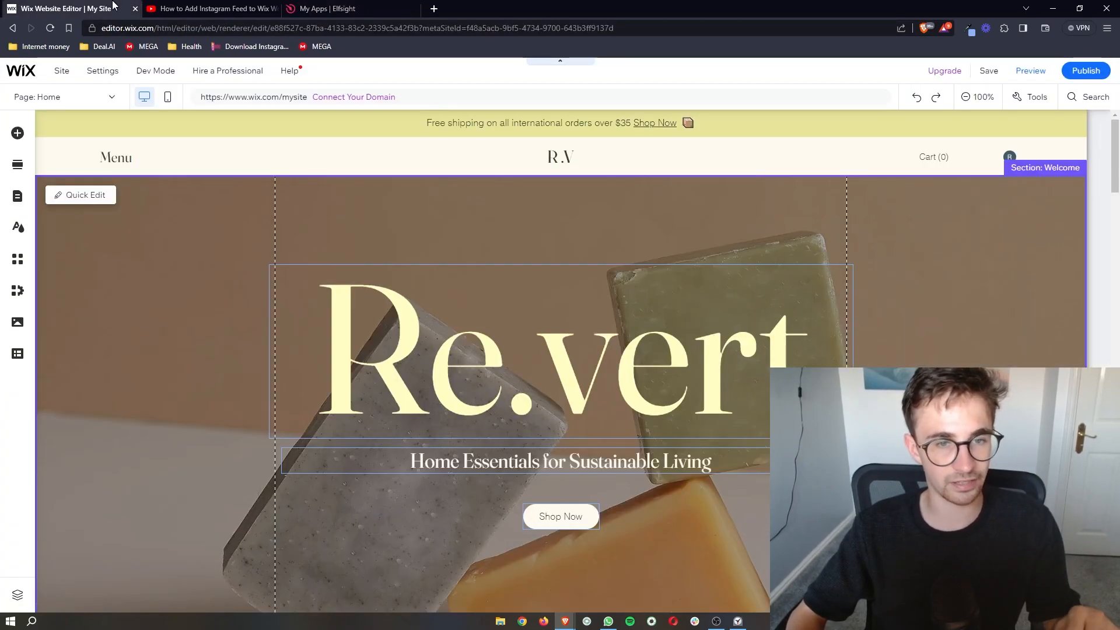
Scroll the home page to the spot below the Re.vert welcome banner for the new section
{"action": "scroll", "scroll_direction": "down", "scroll_amount": 3}
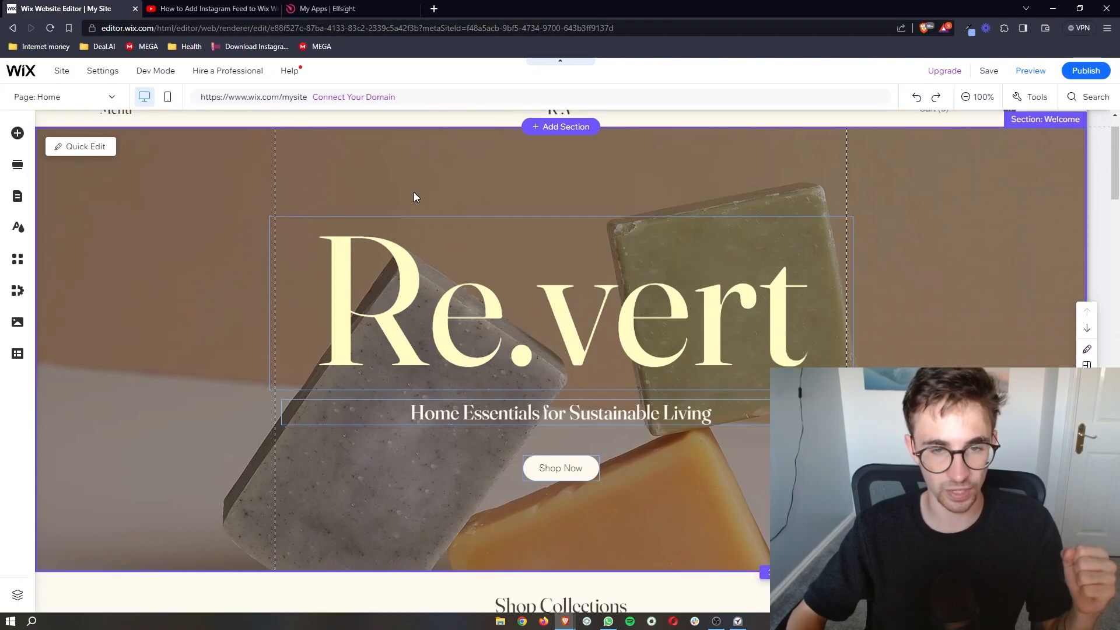
{"action": "scroll", "scroll_direction": "down", "scroll_amount": 3}
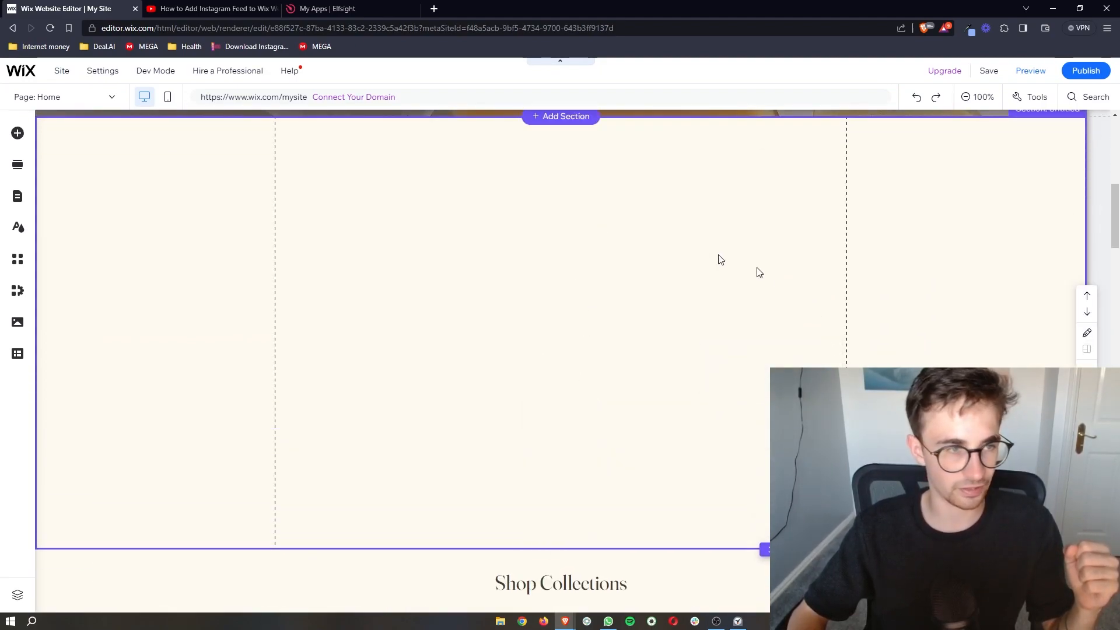
{"action": "mouse_move", "coordinate": [17, 133]}
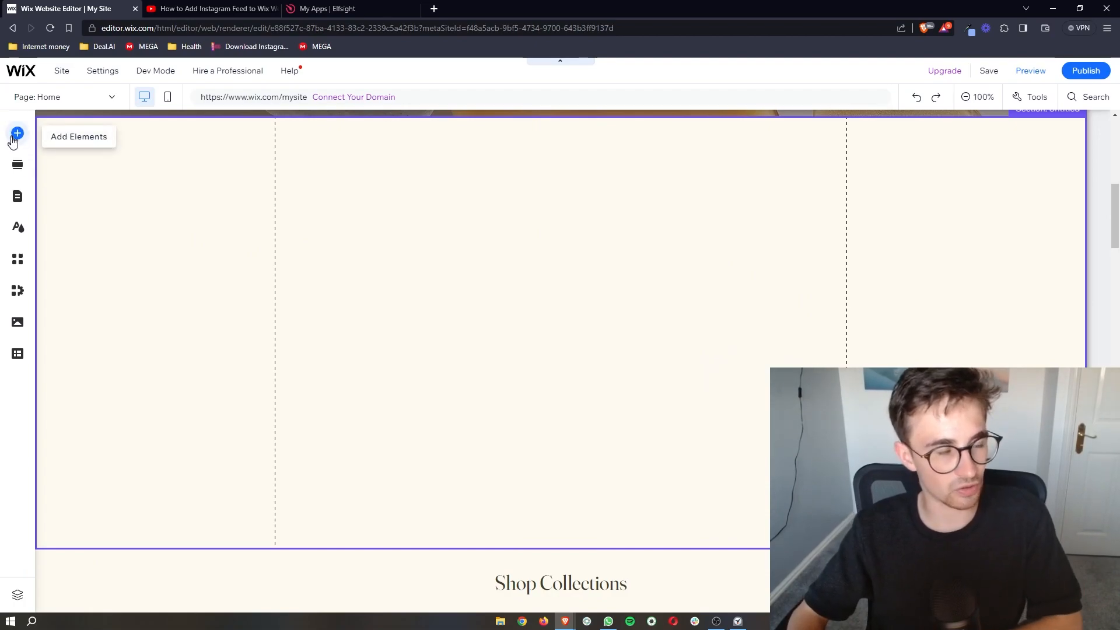
Add an Embed HTML element from Popular Embeds into the new section
{"action": "left_click", "coordinate": [16, 133]}
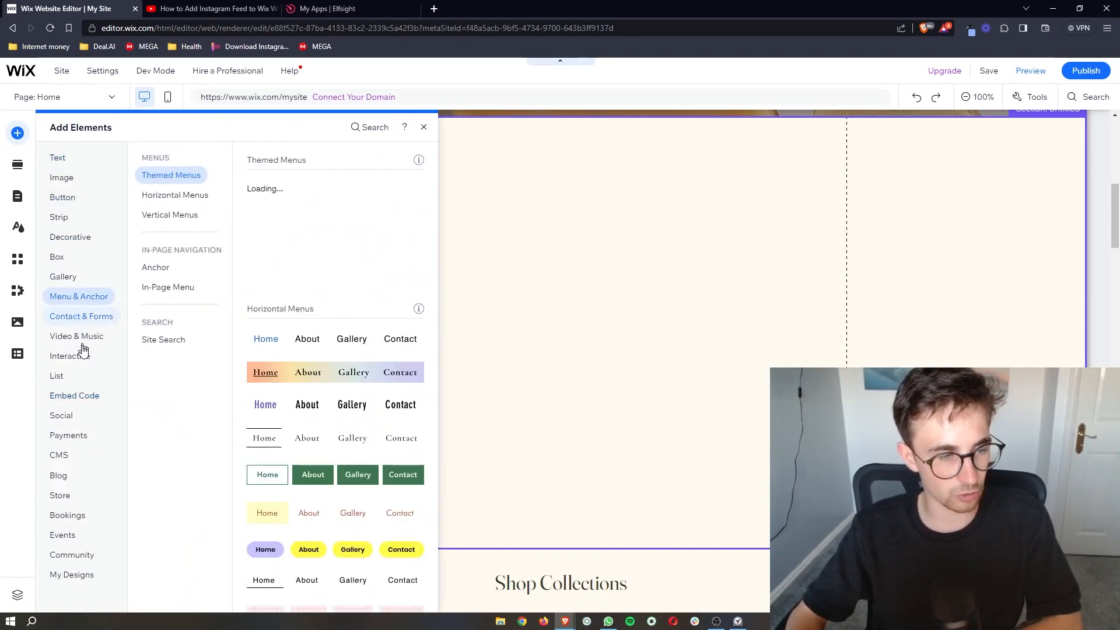
{"action": "left_click", "coordinate": [75, 396]}
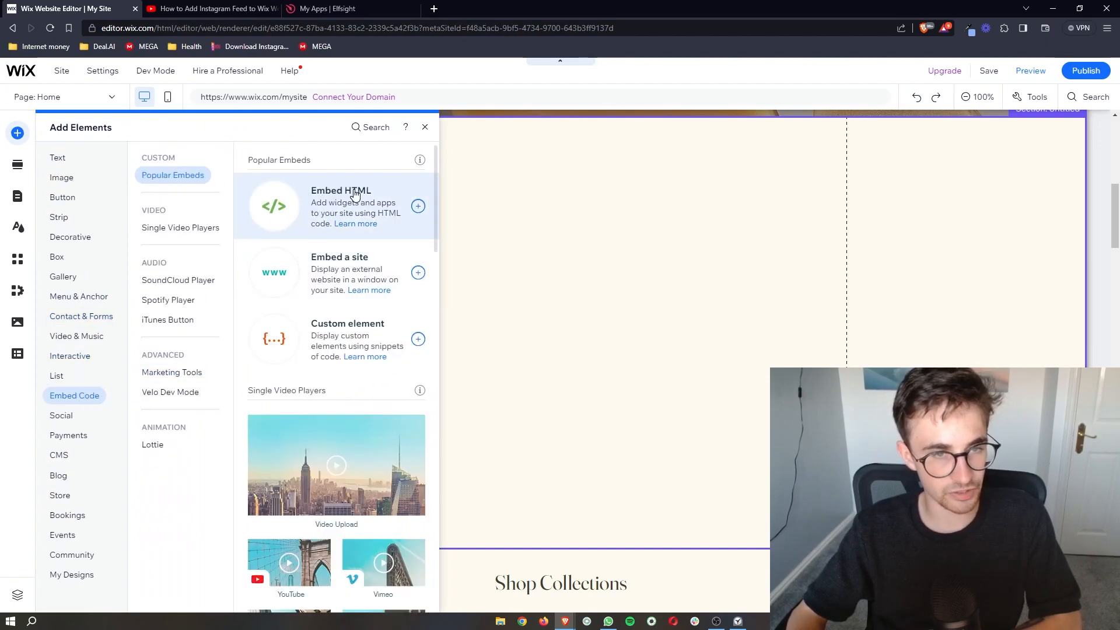
{"action": "left_click", "coordinate": [418, 206]}
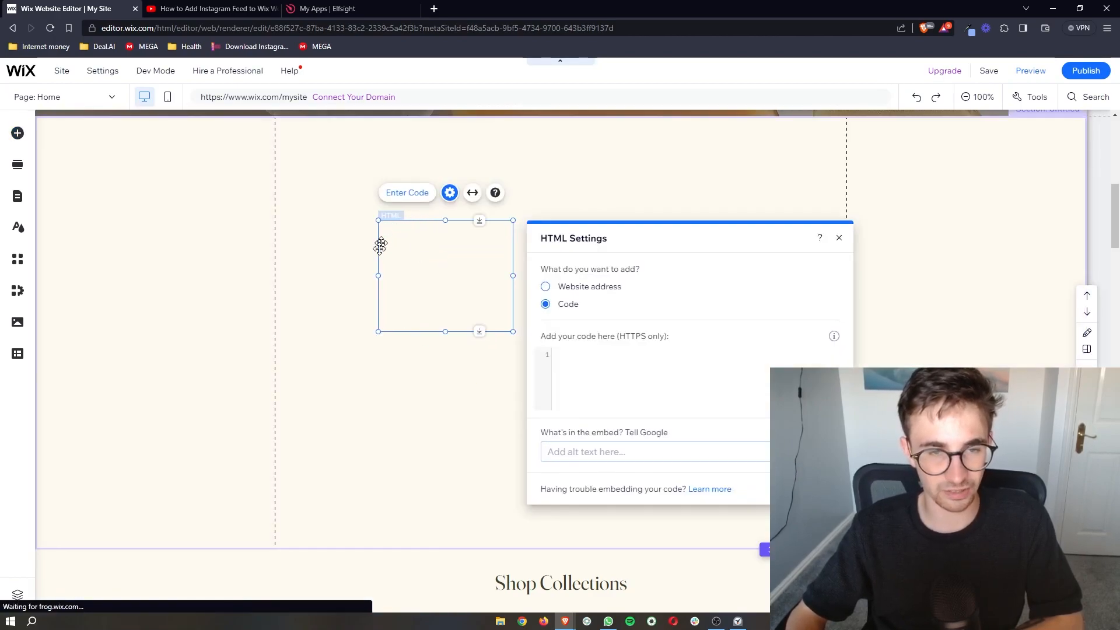
{"action": "mouse_move", "coordinate": [525, 380]}
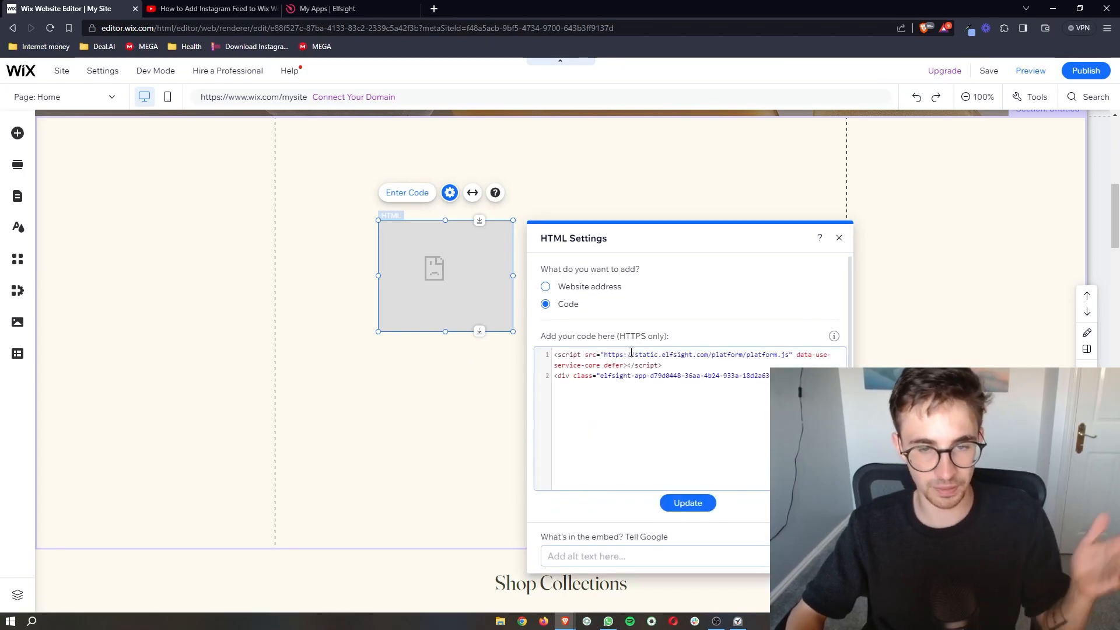
Paste the Elfsight platform.js script into HTML Settings, update and close to show Sky News stories
{"action": "left_click", "coordinate": [688, 503]}
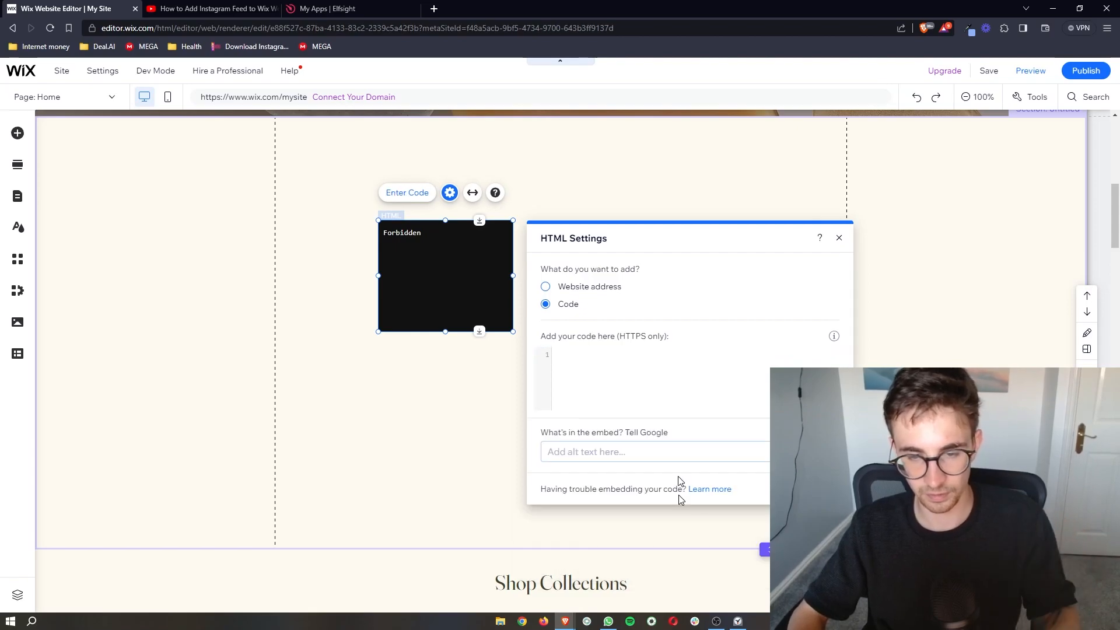
{"action": "type", "text": "<script src=\"https://static.elfsight.com/platform/platform.js\" data-use-service-core defer></script>"}
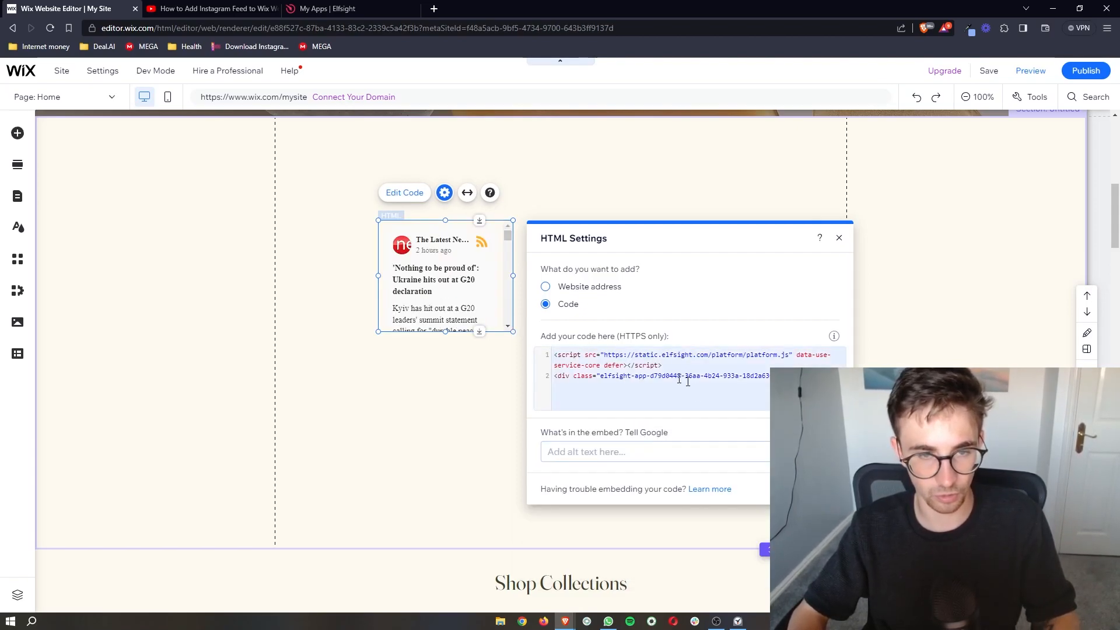
{"action": "left_click", "coordinate": [838, 238]}
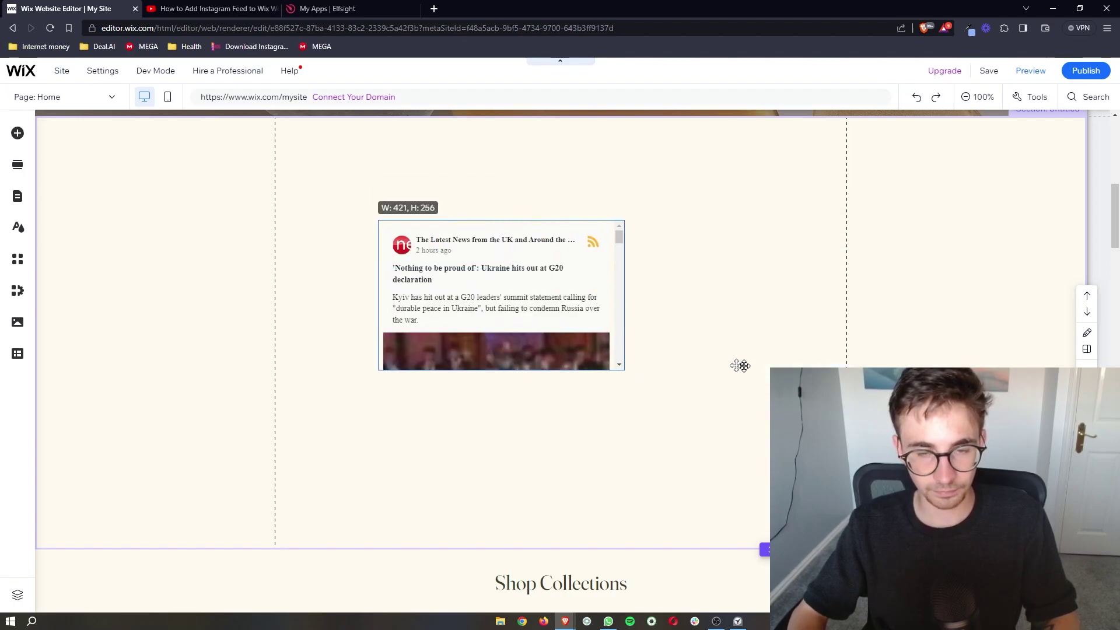